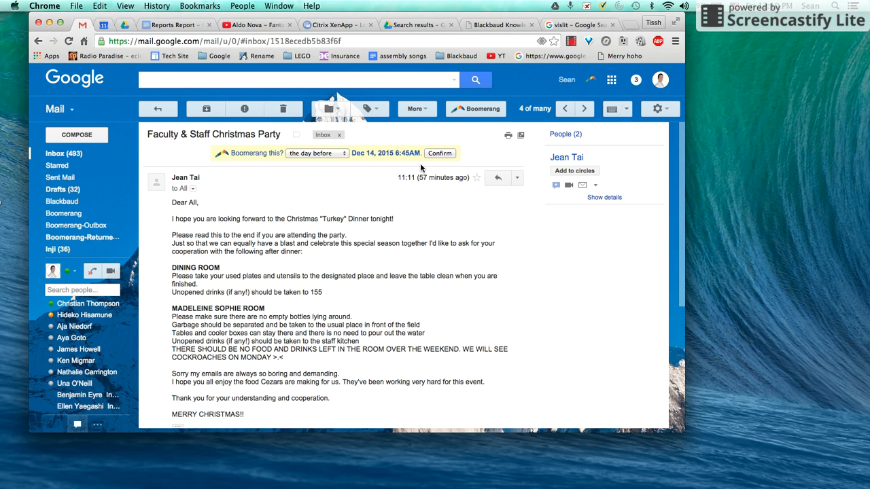
# Search Google for 'happy holidays' from the web search tab
pyautogui.click(577, 24)
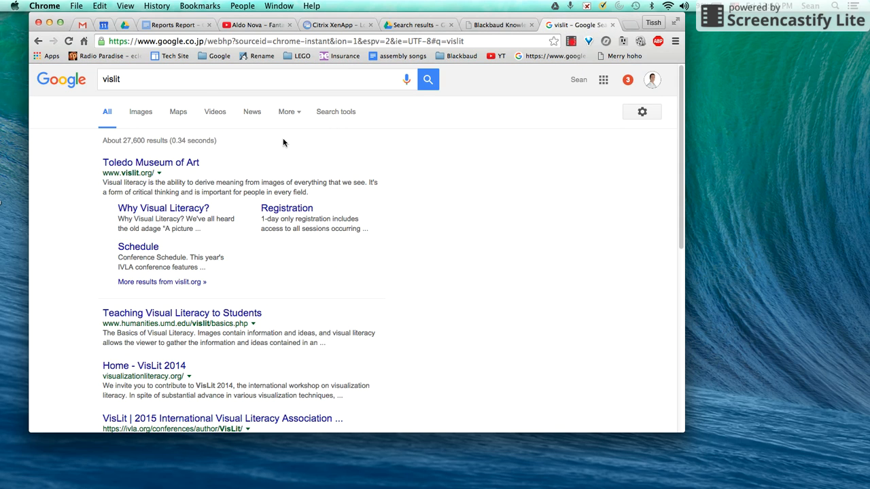
pyautogui.click(204, 79)
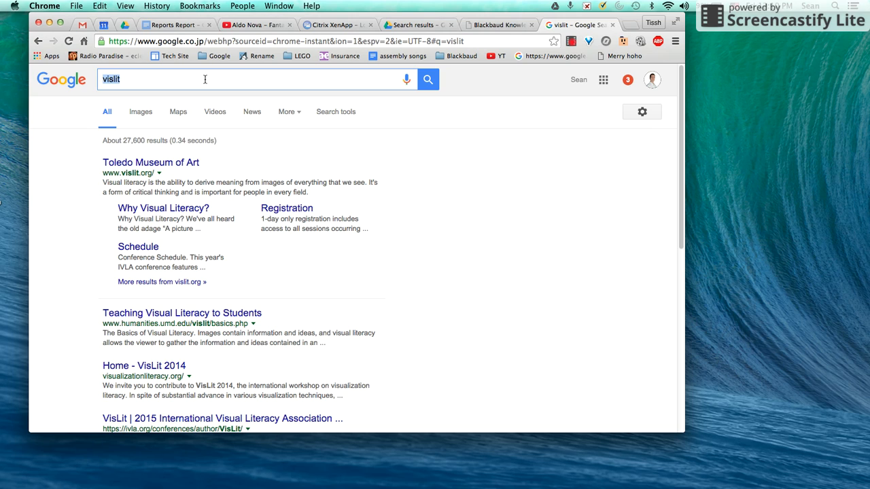
pyautogui.write('merr')
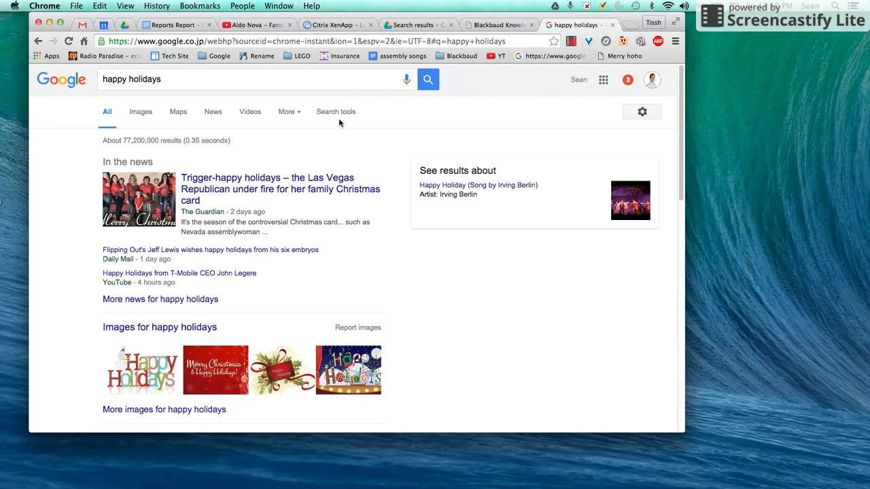
# Show image results for 'happy holidays' filtered to Animated type and browse them
pyautogui.click(140, 111)
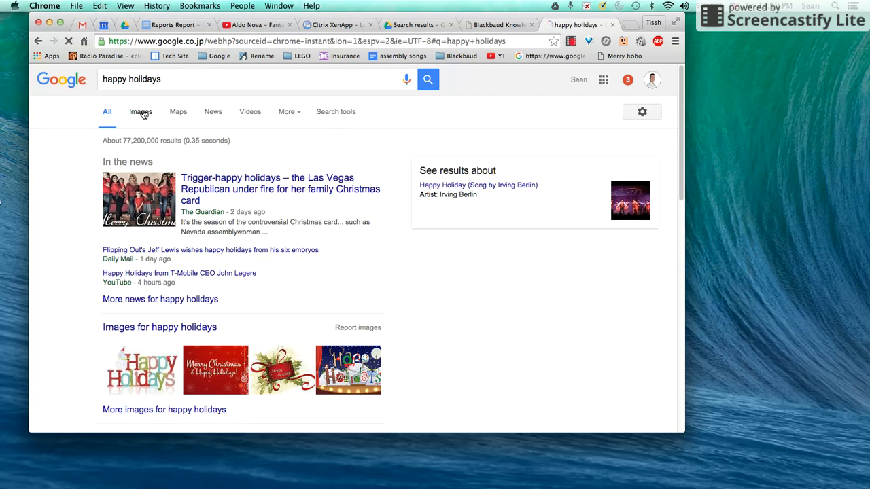
pyautogui.click(140, 112)
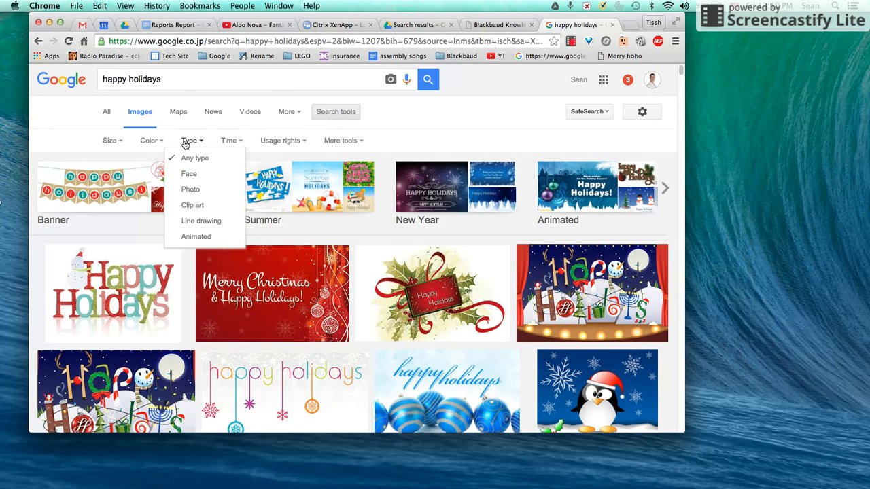
pyautogui.click(196, 236)
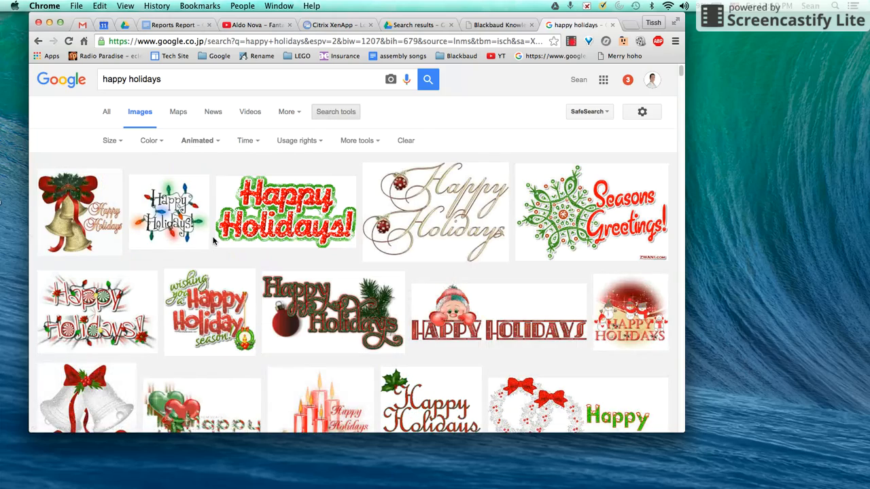
pyautogui.scroll(-3)
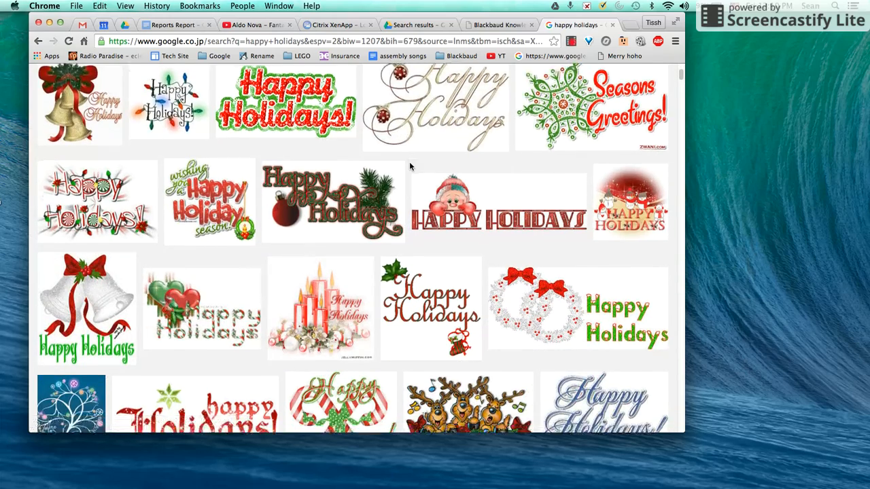
pyautogui.scroll(-3)
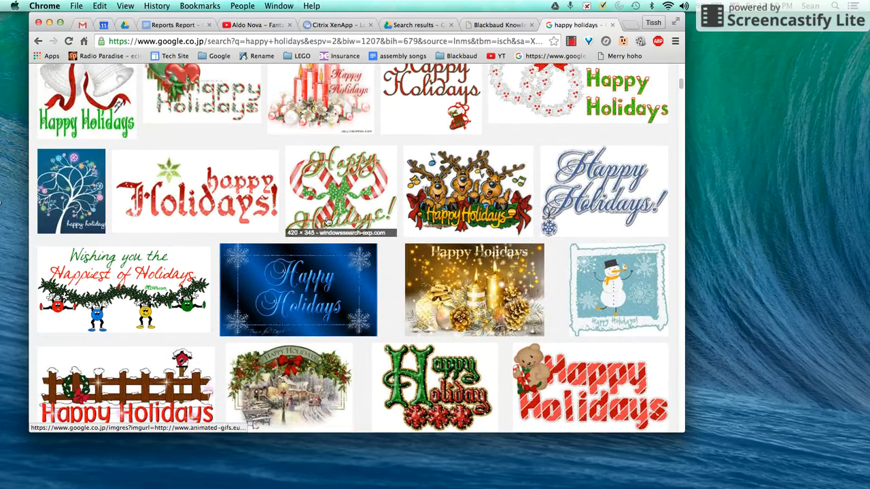
pyautogui.moveTo(298, 289)
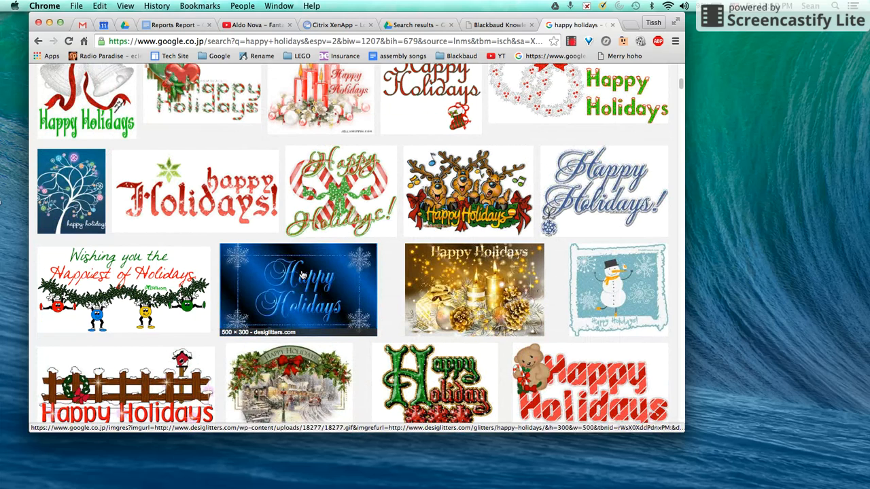
pyautogui.scroll(-3)
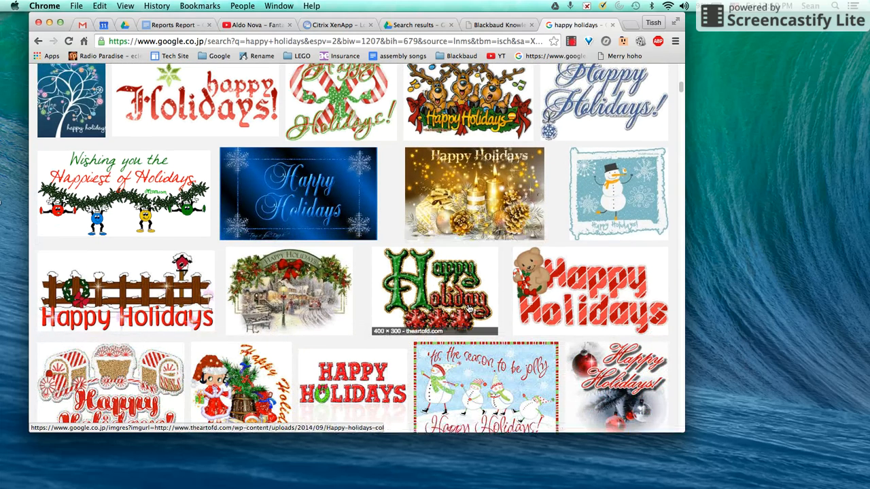
# Copy the web address of the animated Happy Holidays fence image
pyautogui.click(125, 292)
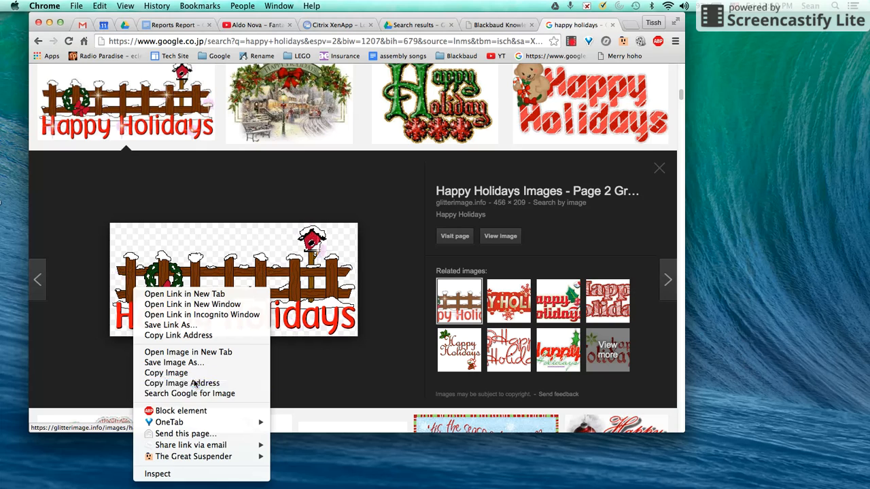
pyautogui.click(82, 24)
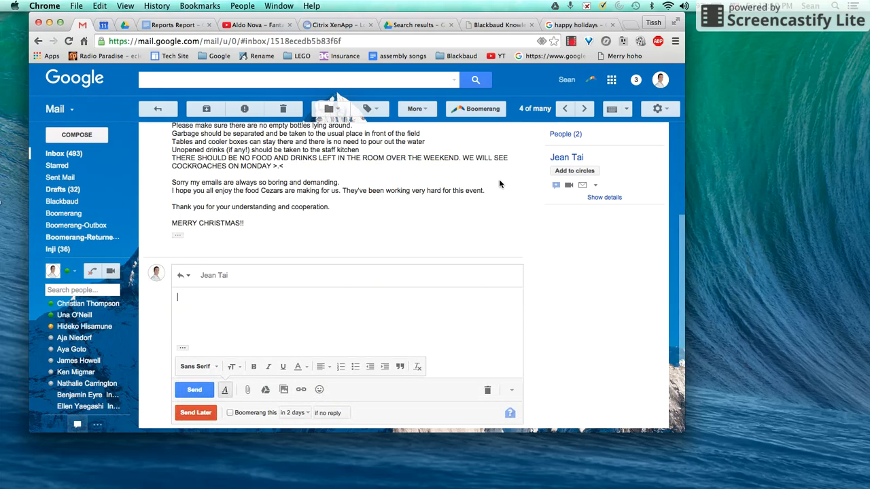
# Write 'Thanks Jean!' in the reply to the Christmas party email
pyautogui.write('Thanks')
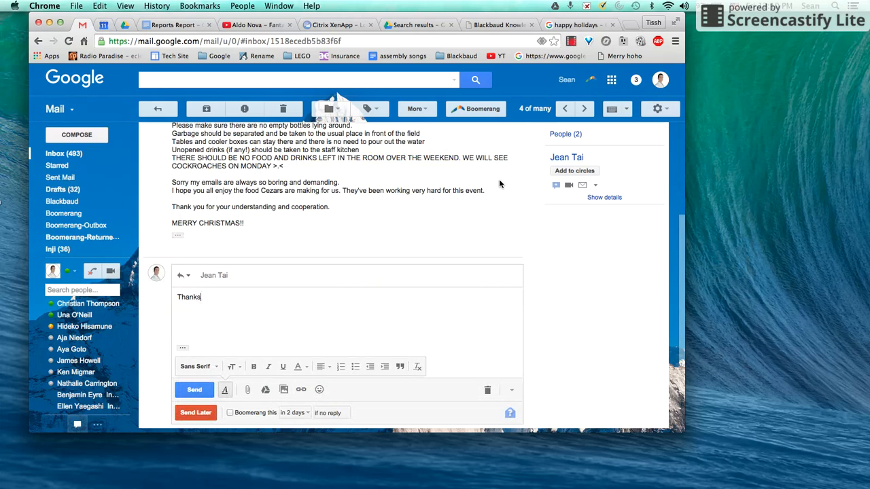
pyautogui.write('Jean!')
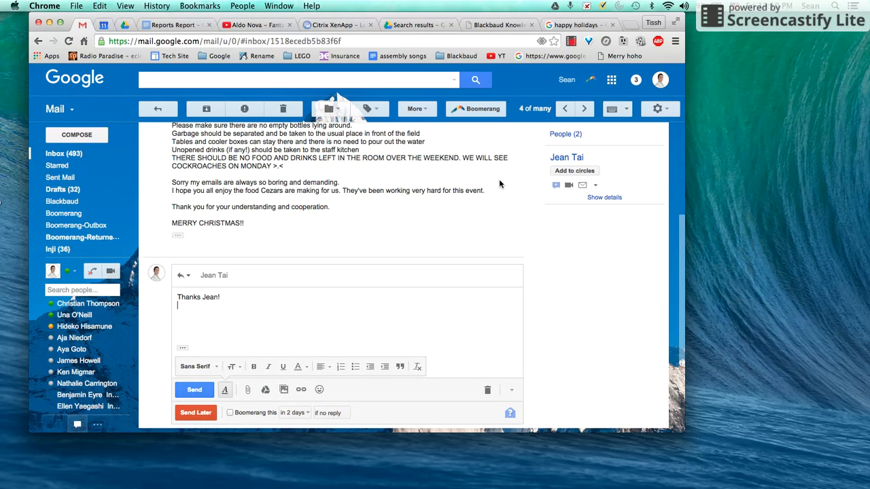
pyautogui.moveTo(283, 389)
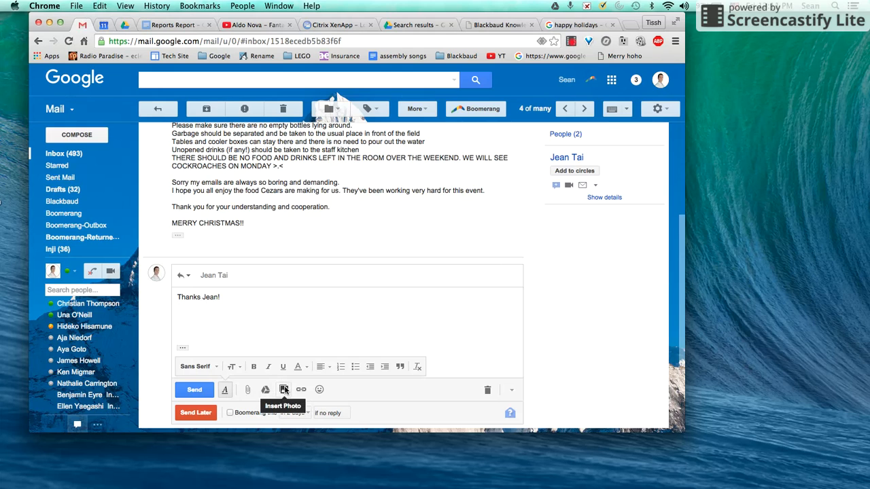
# Insert the happy-holidays GIF into the reply from its glitterimage.info web address
pyautogui.click(283, 388)
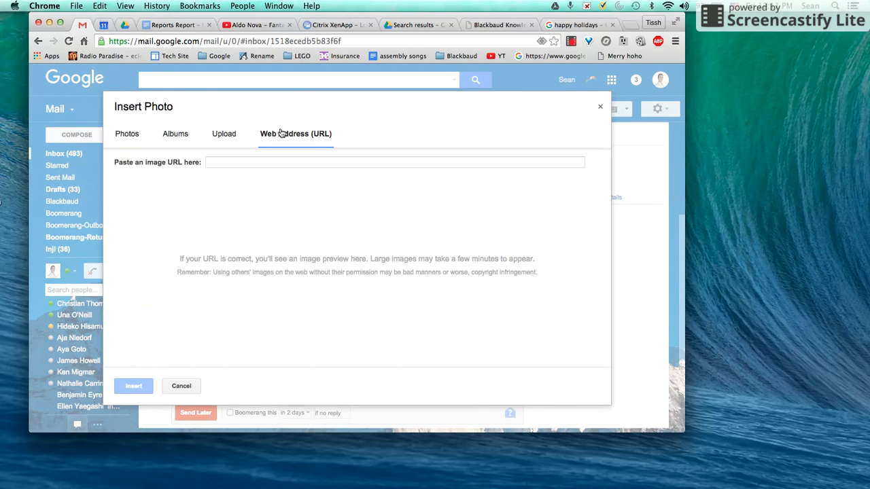
pyautogui.write('https://glitterimage.info/graphics/image/happy-holidays-20-25723.gif')
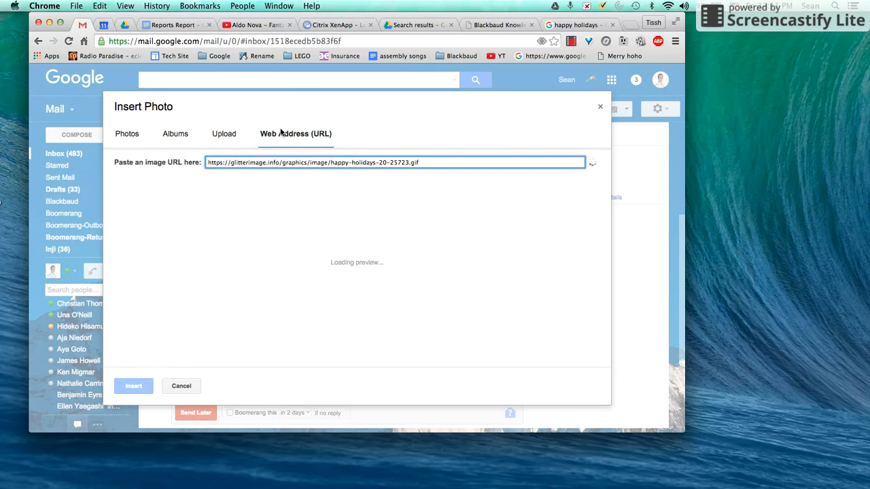
pyautogui.click(134, 386)
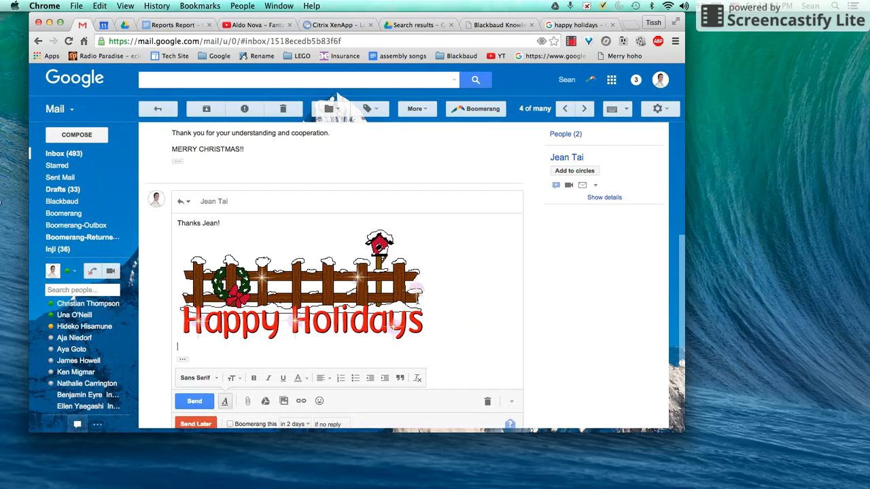
# Resize the inserted holiday image to Small and send the reply
pyautogui.click(302, 281)
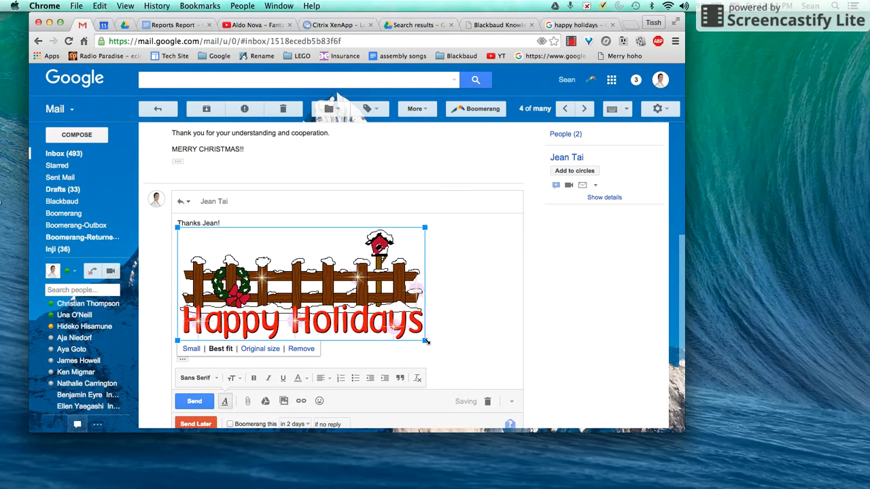
pyautogui.click(192, 347)
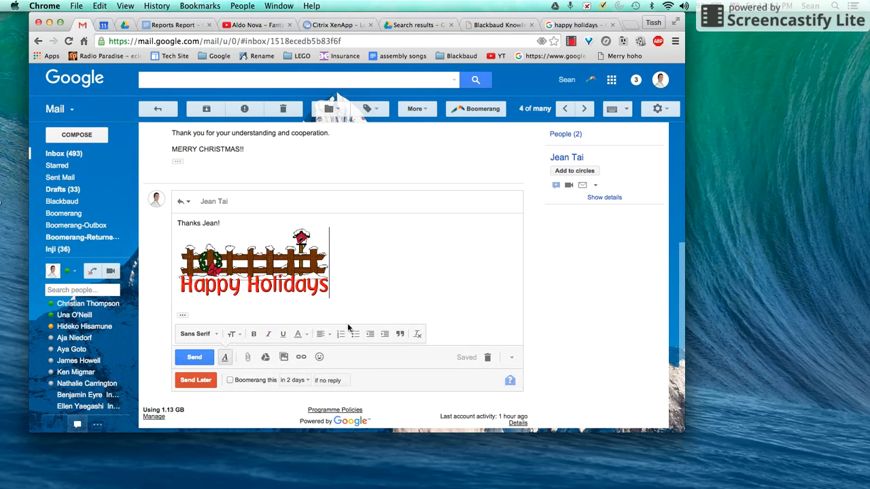
pyautogui.click(195, 356)
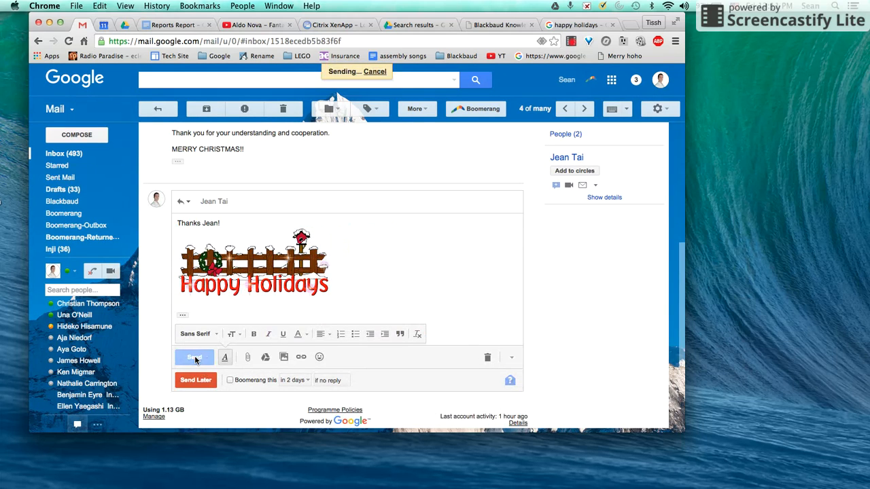
pyautogui.click(196, 356)
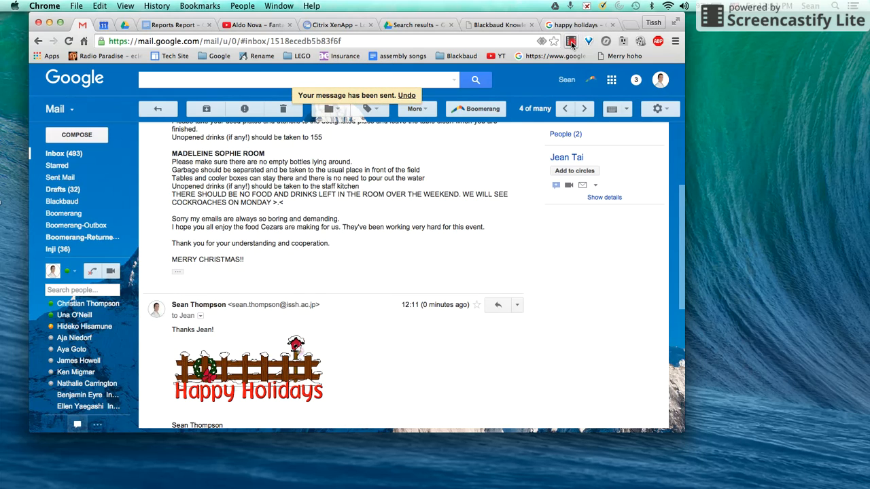